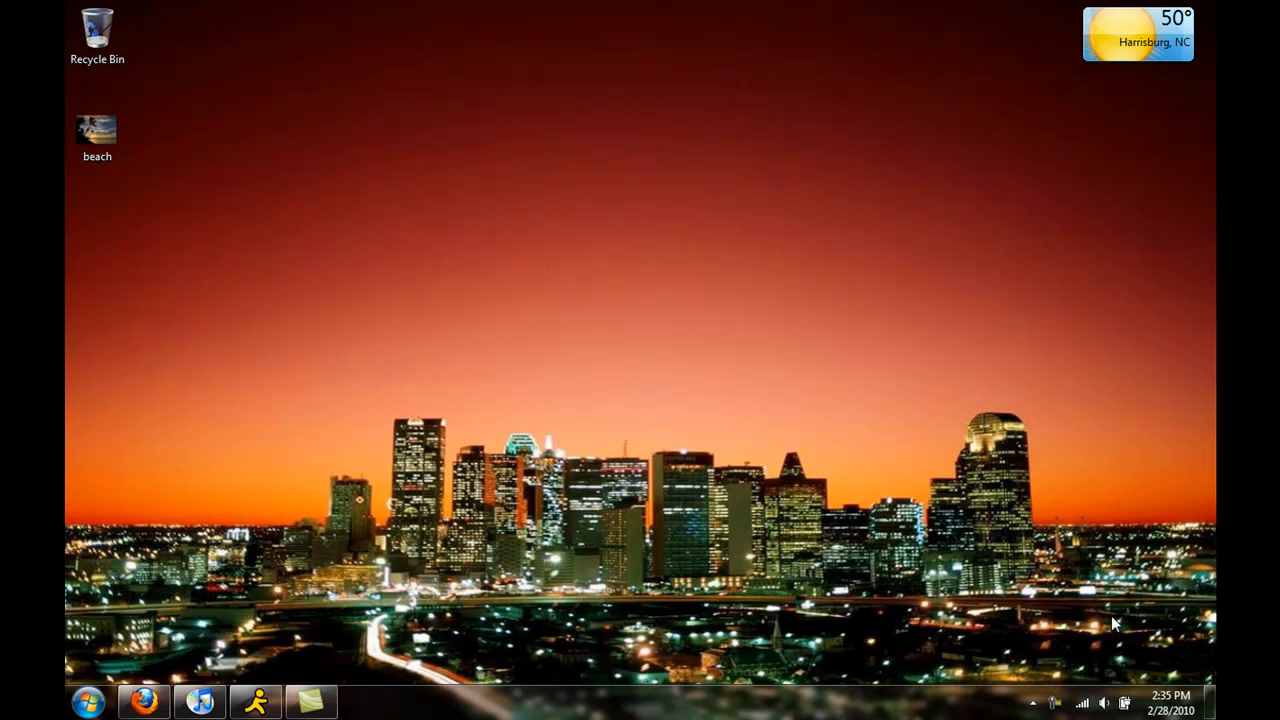
mouse_move(1100, 618)
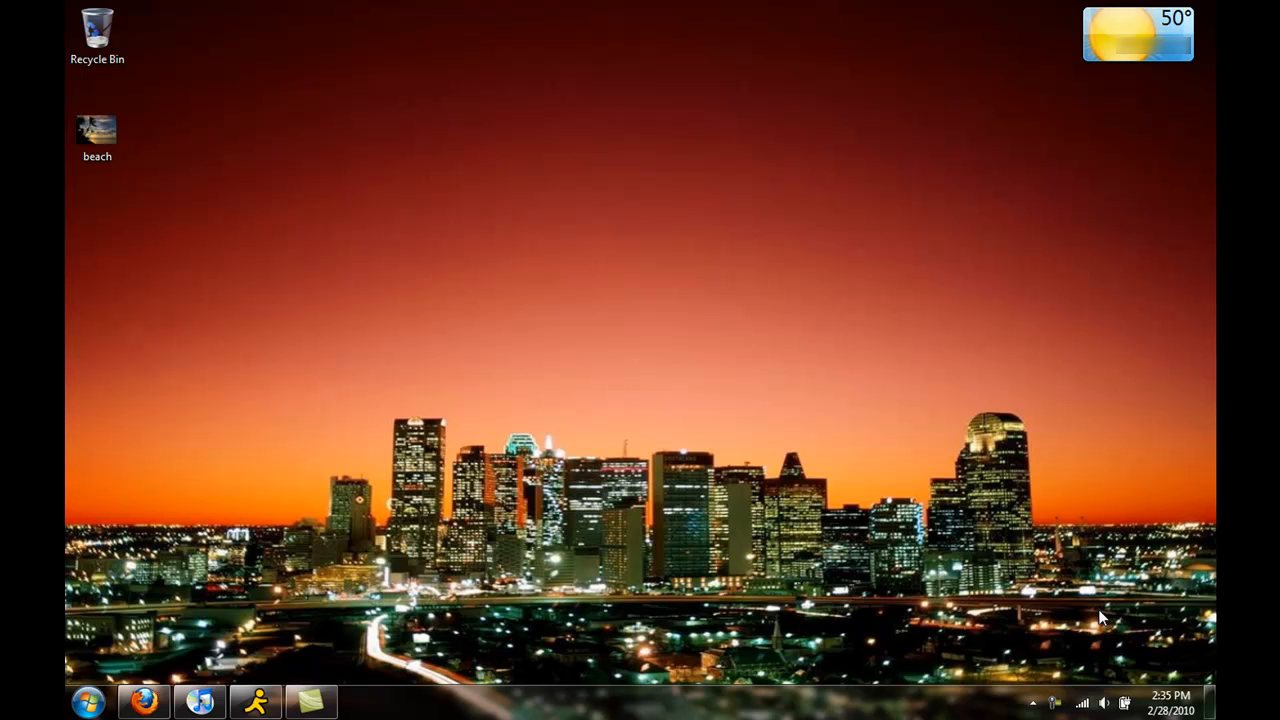
Browse All Programs and the Startup folder, then search the Start menu for 'msconf'.
click(88, 700)
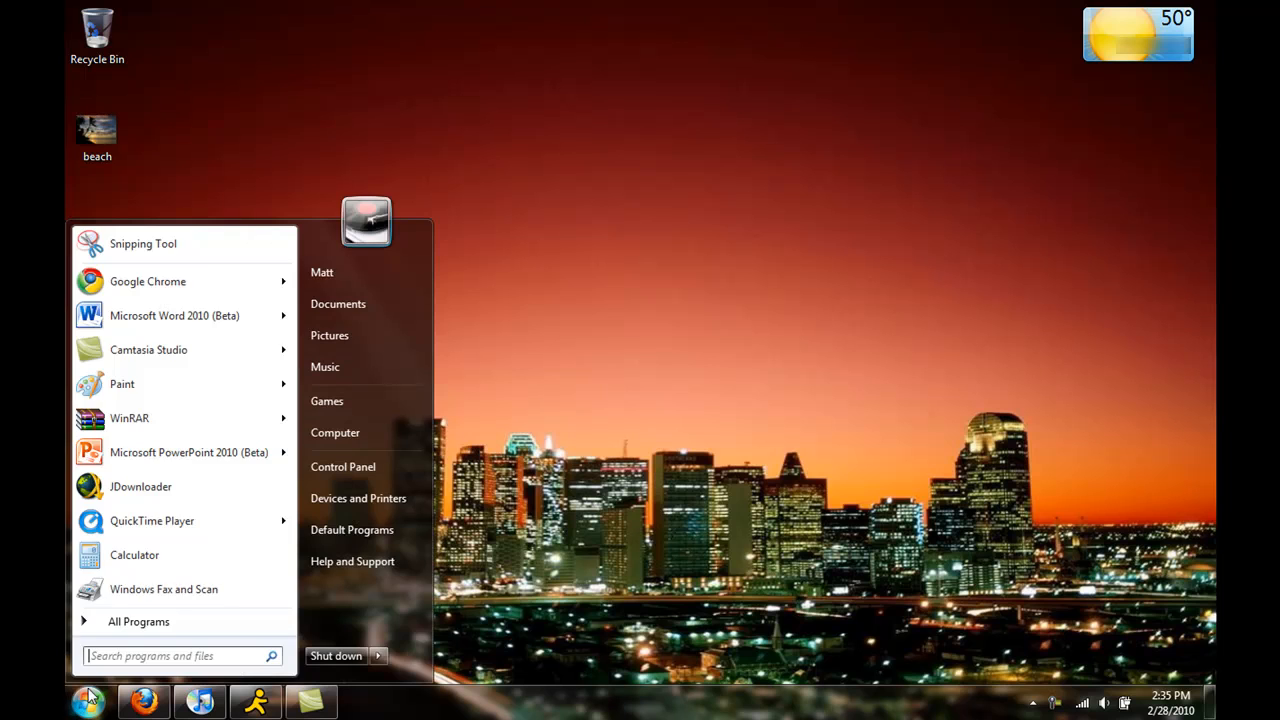
click(138, 621)
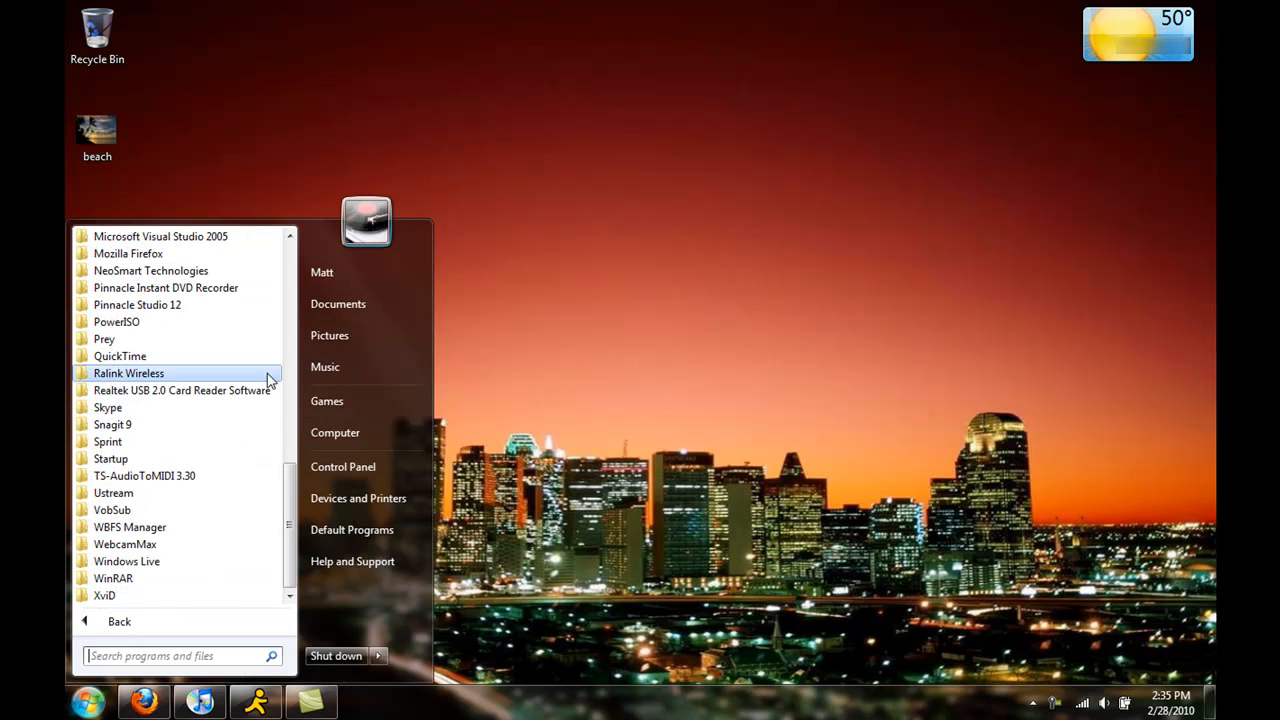
mouse_move(112, 510)
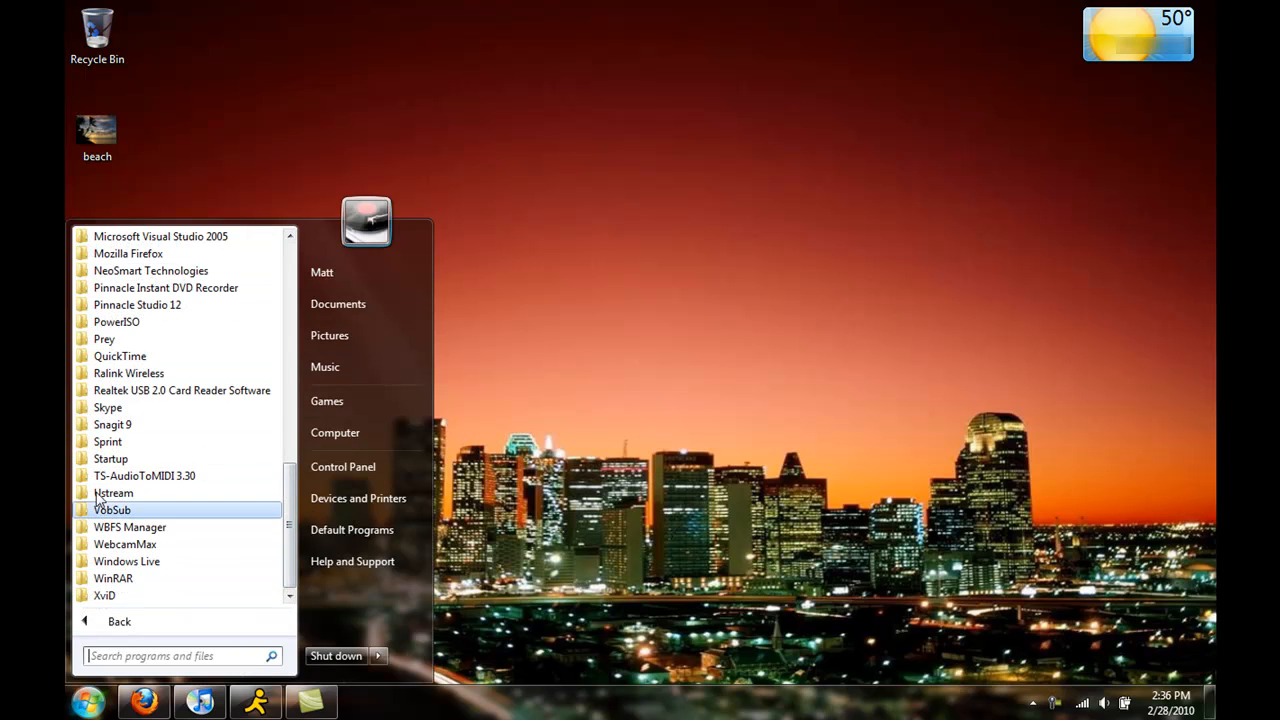
mouse_move(112, 510)
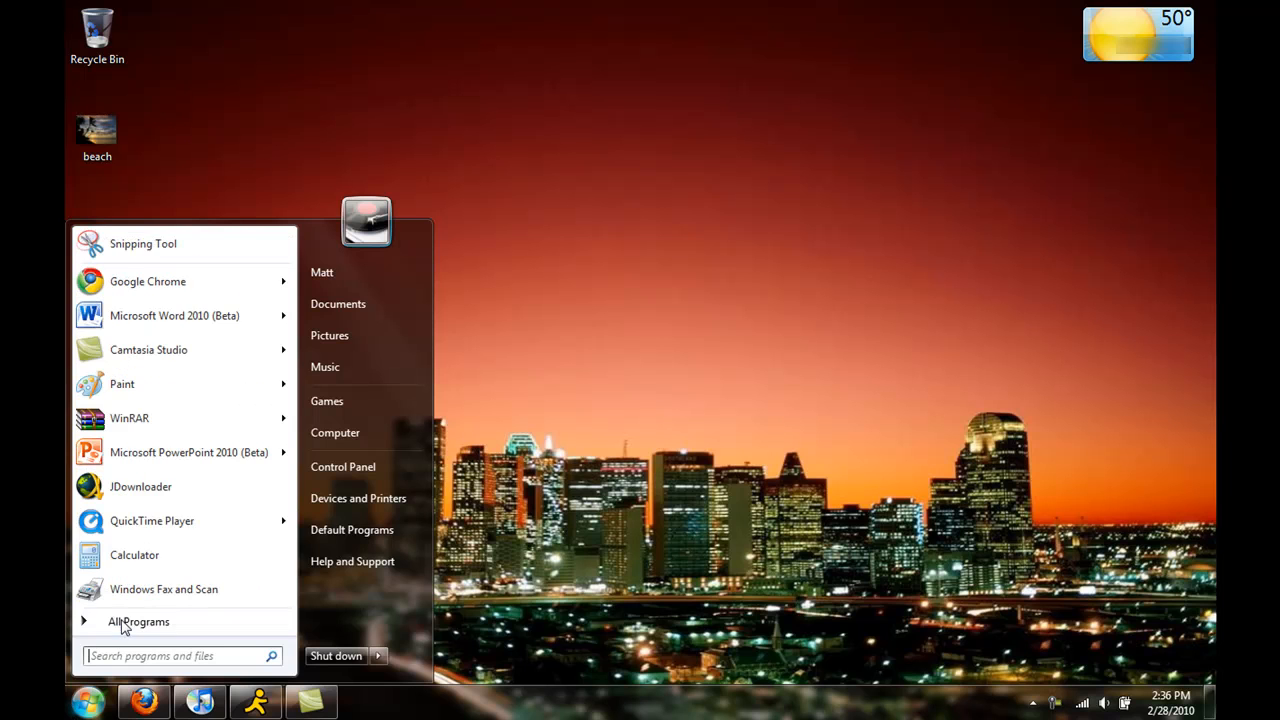
click(138, 621)
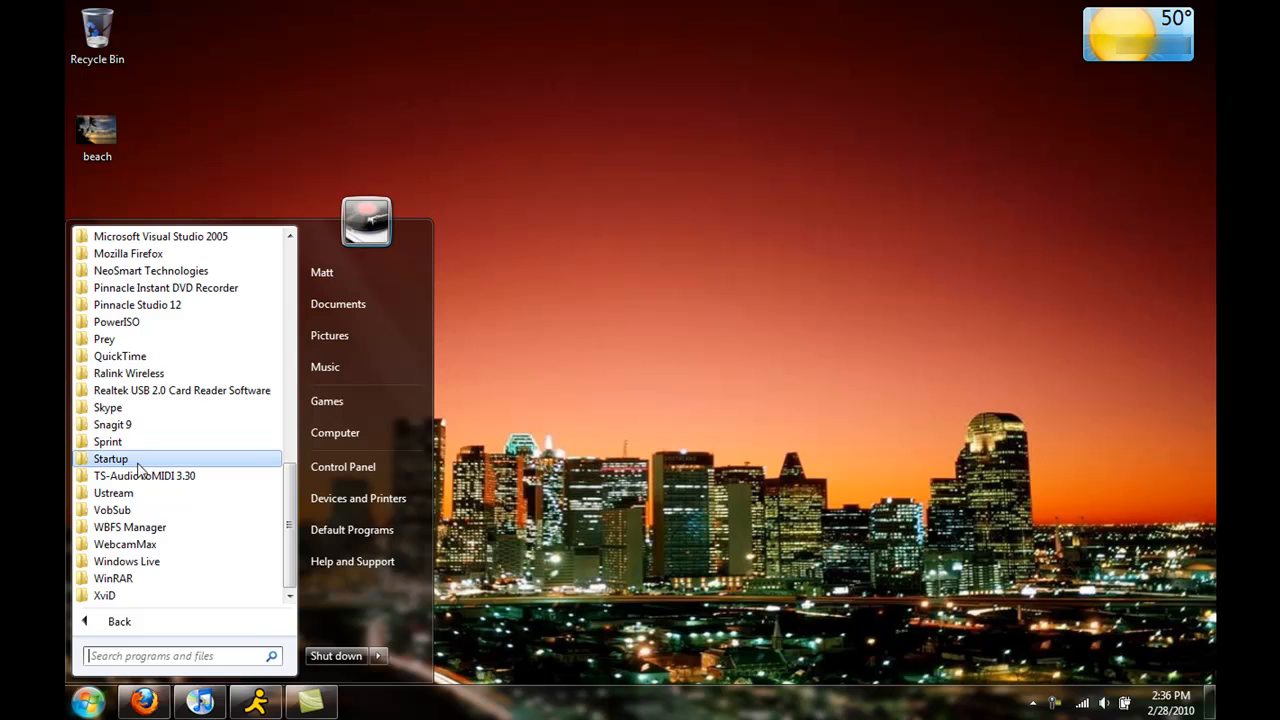
click(110, 458)
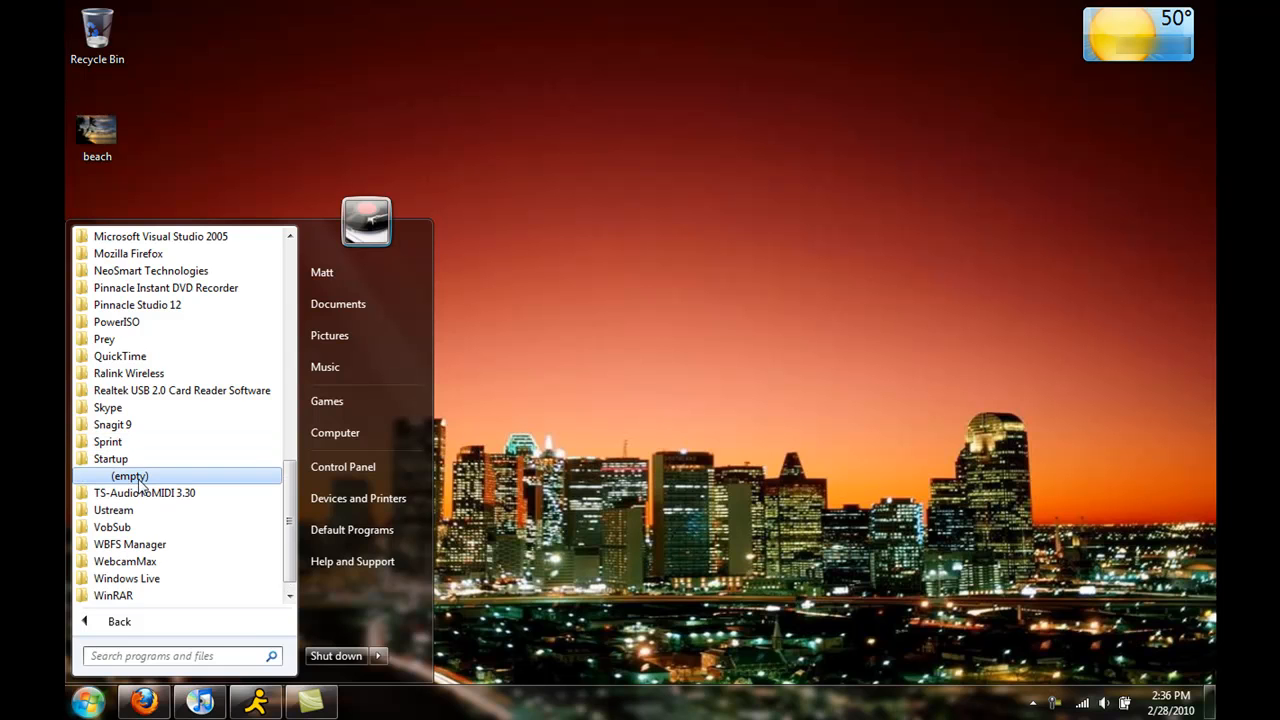
mouse_move(140, 487)
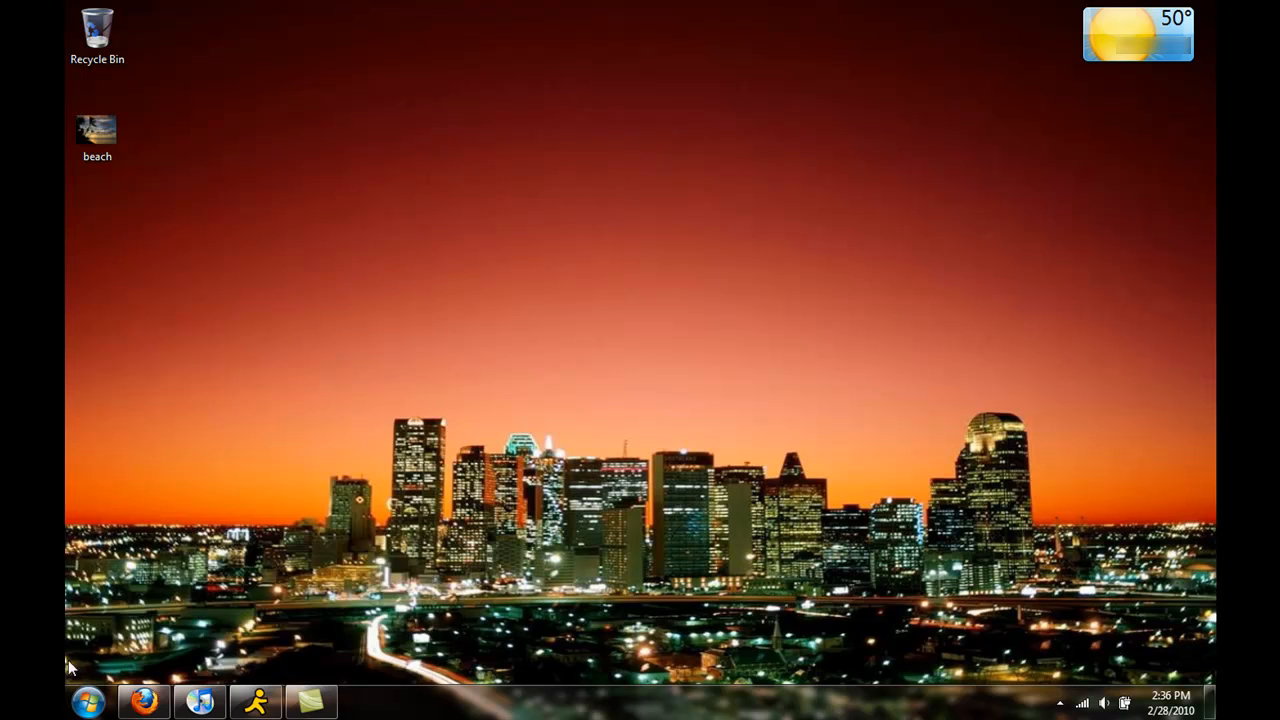
click(88, 700)
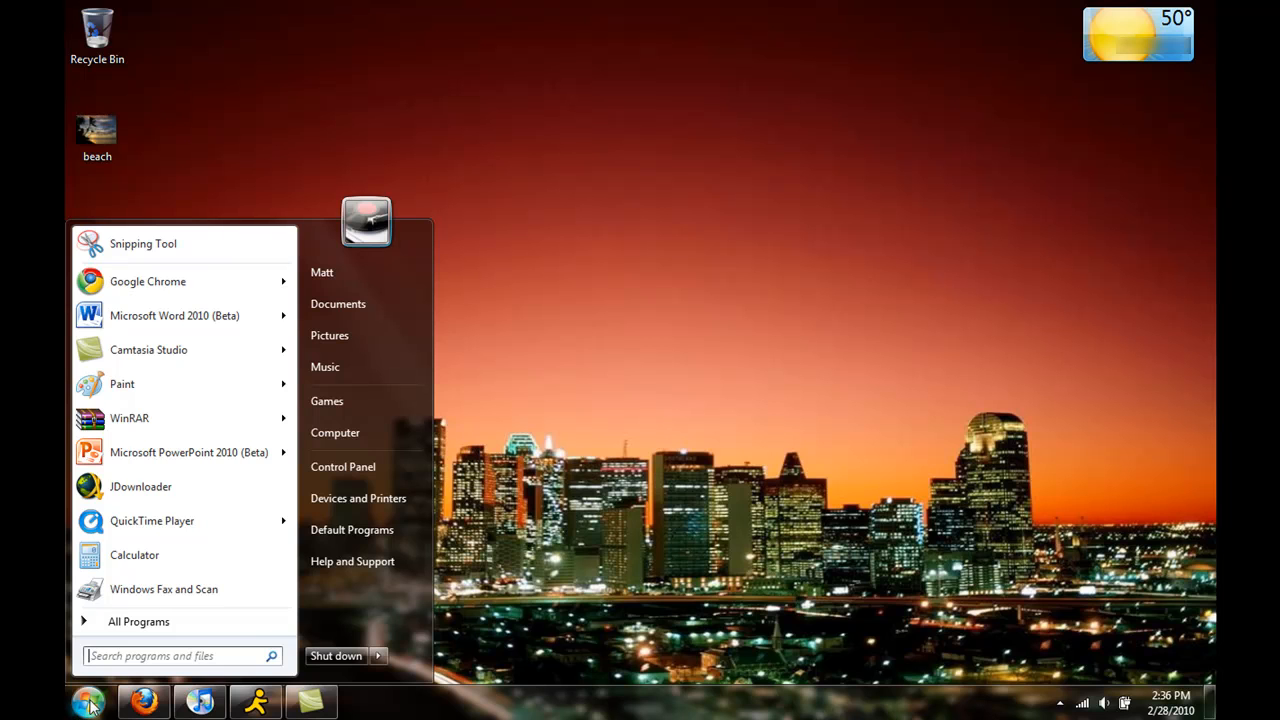
text(msconfig)
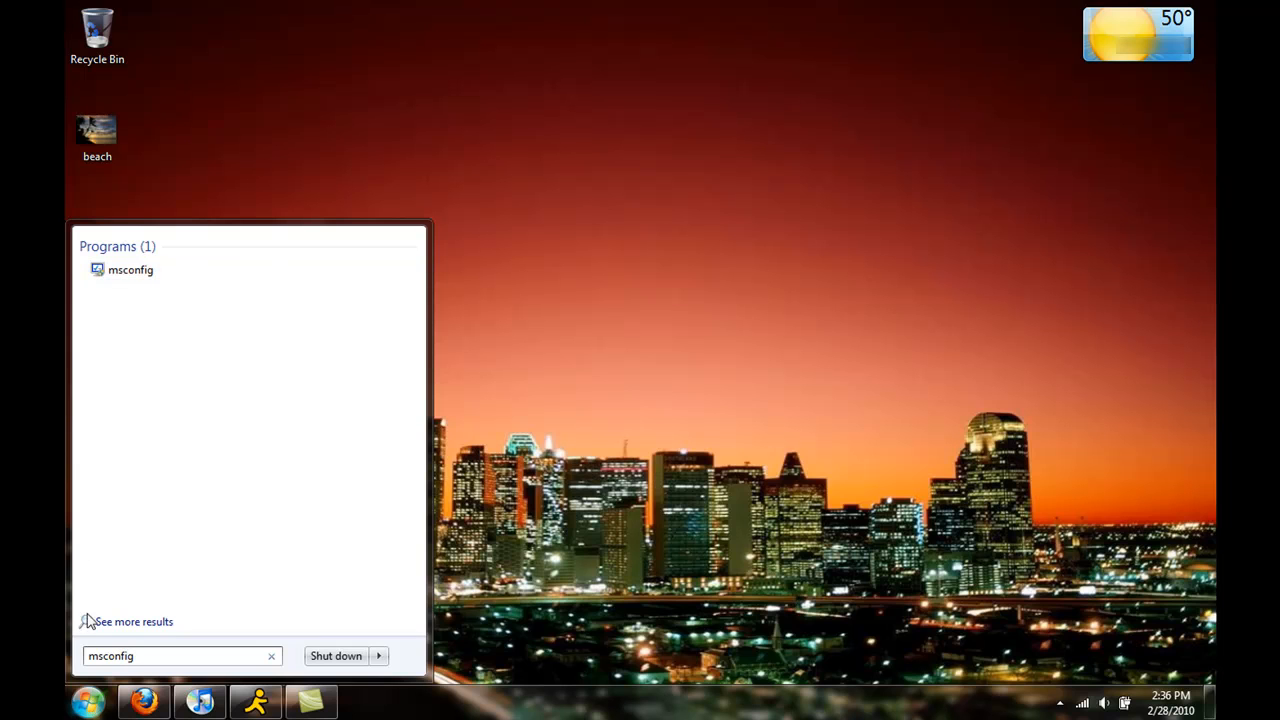
mouse_move(130, 270)
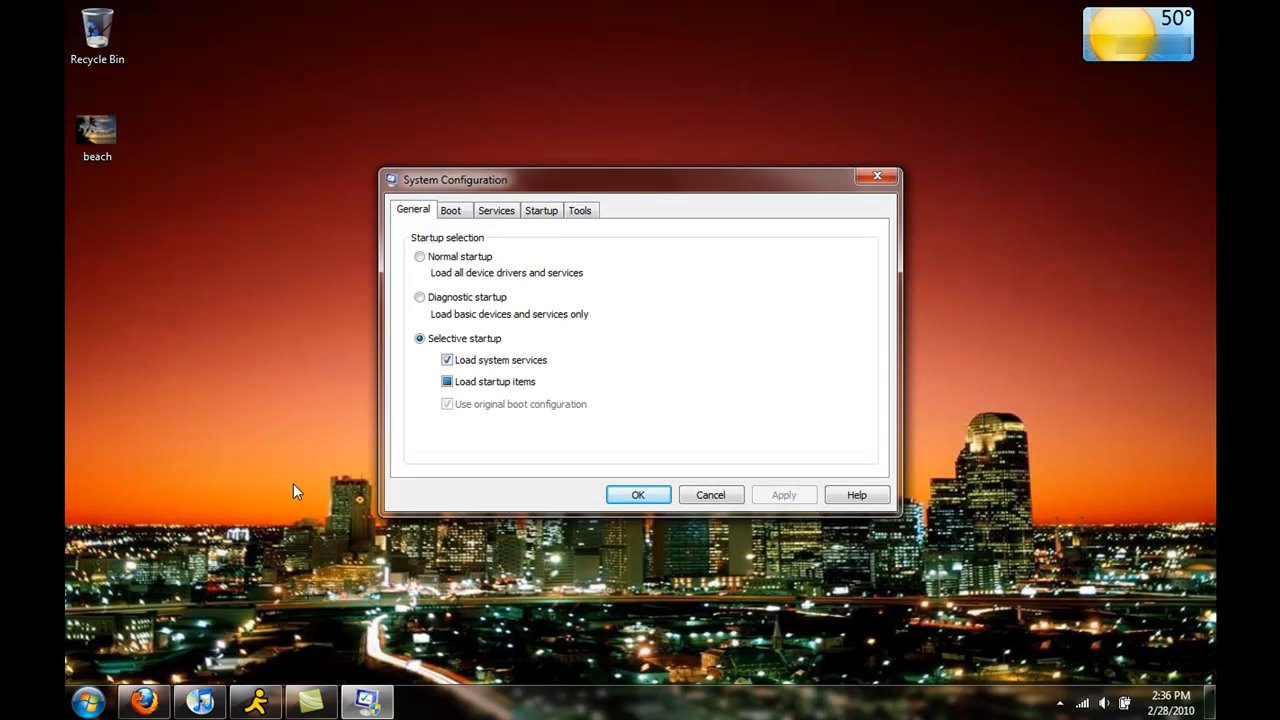
mouse_move(773, 247)
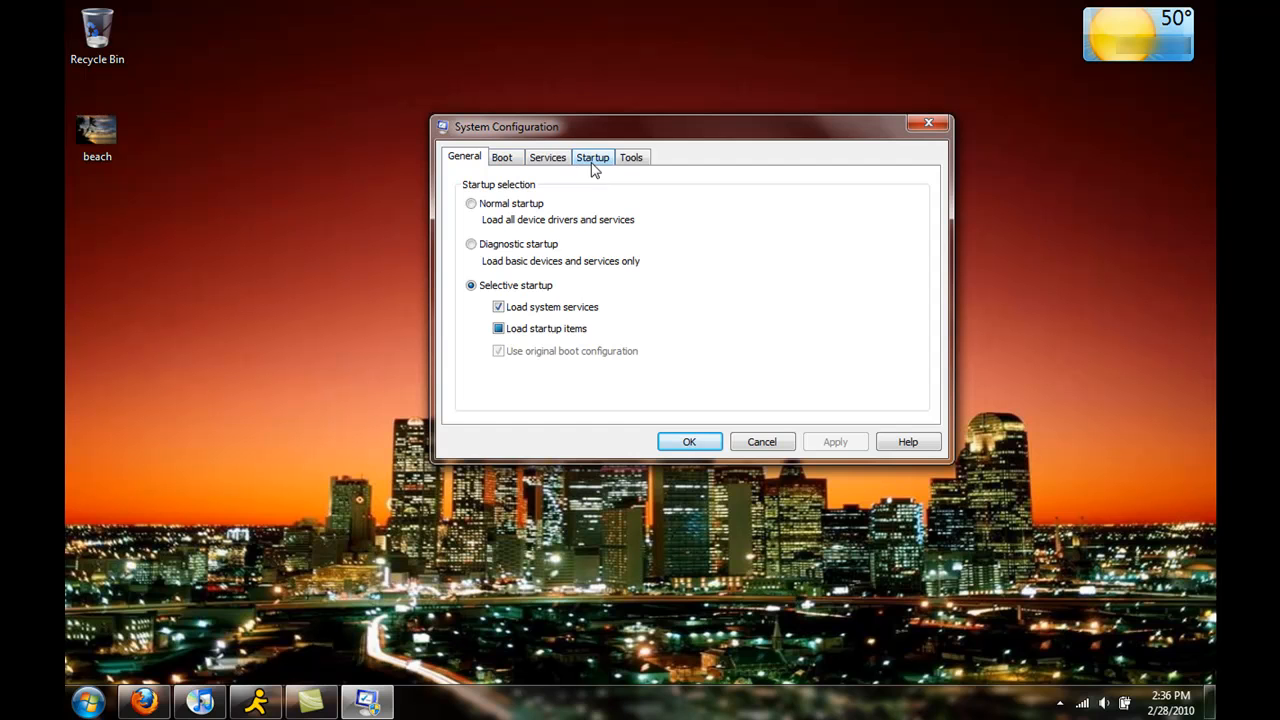
On the Startup tab, uncheck the QuickTime and Skype startup entries.
click(592, 157)
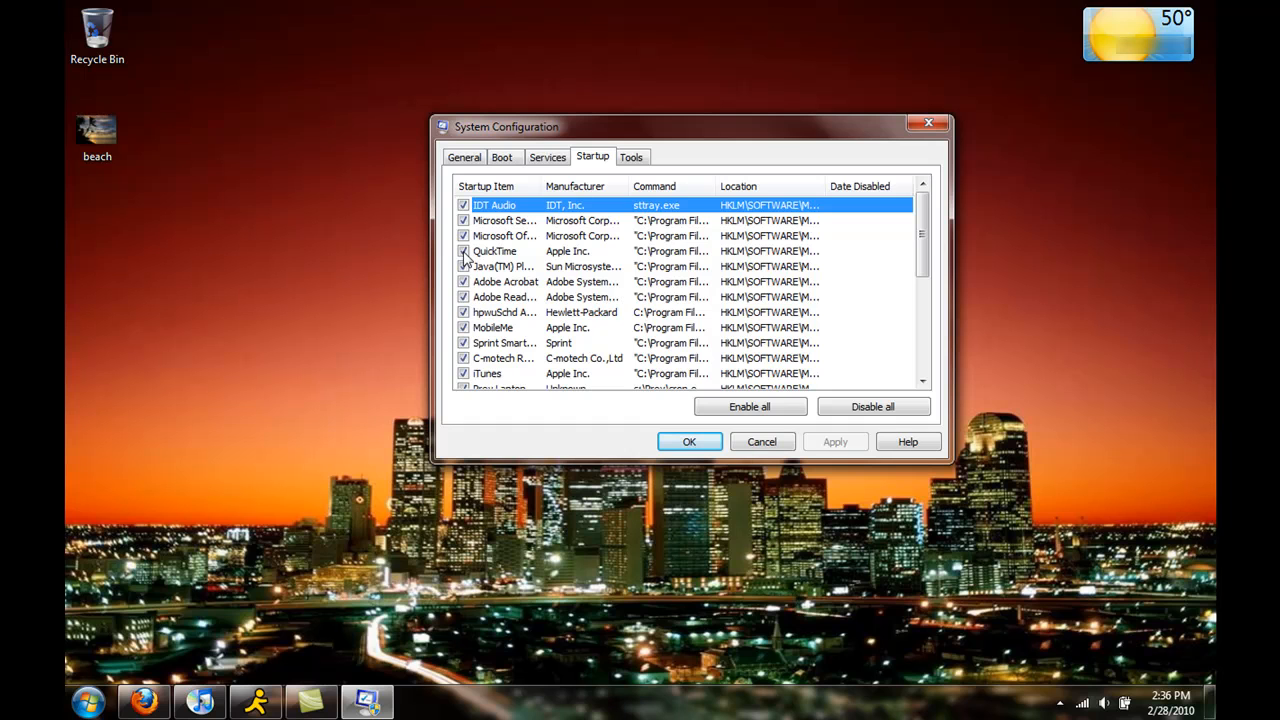
click(463, 251)
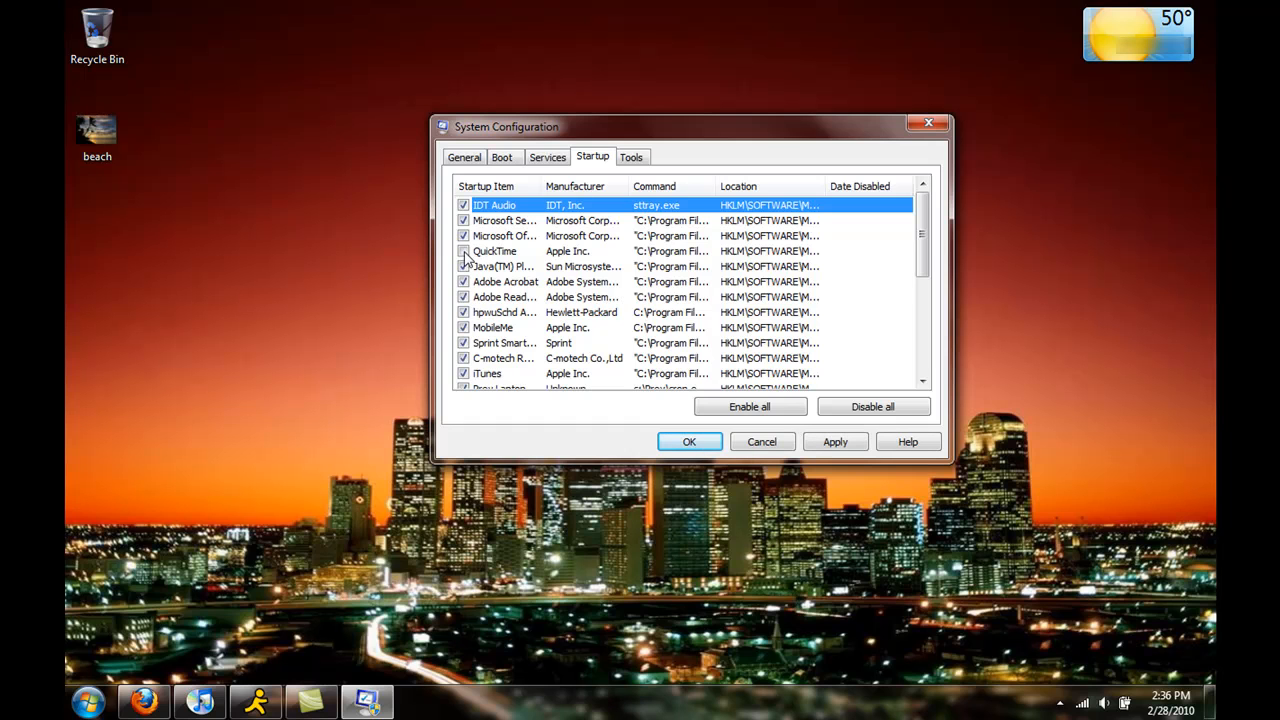
scroll(down, 3)
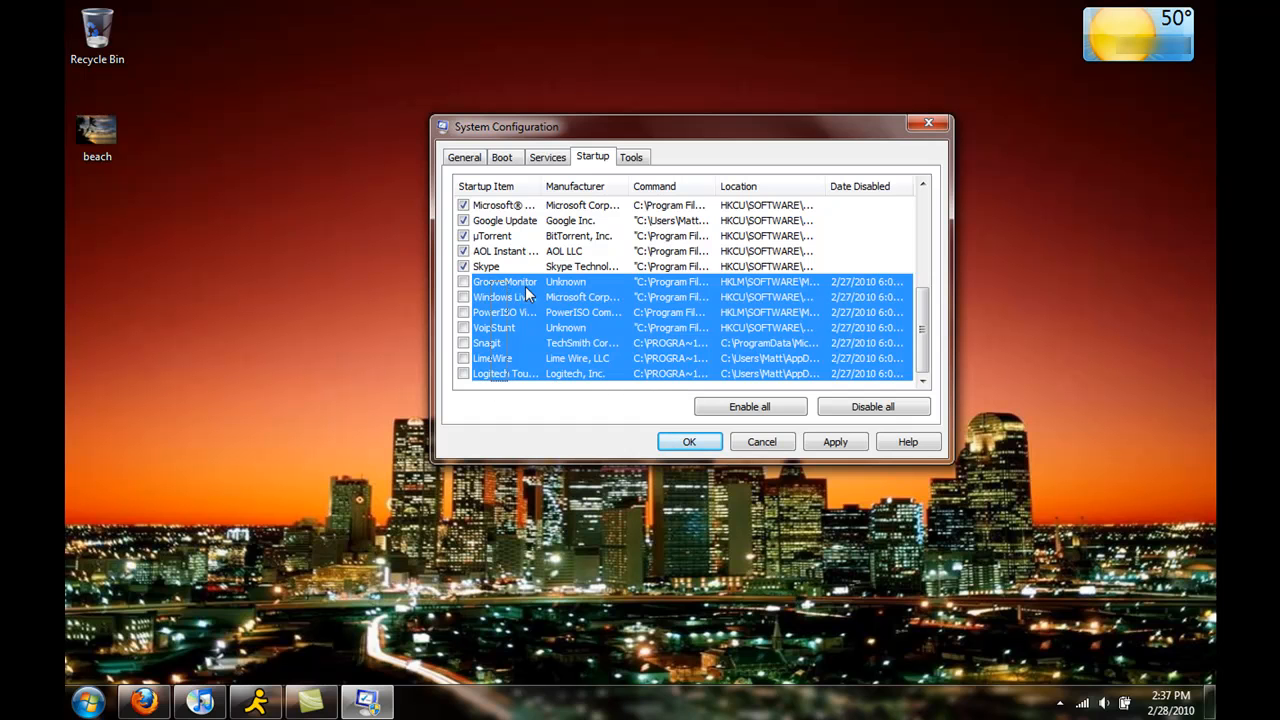
mouse_move(595, 298)
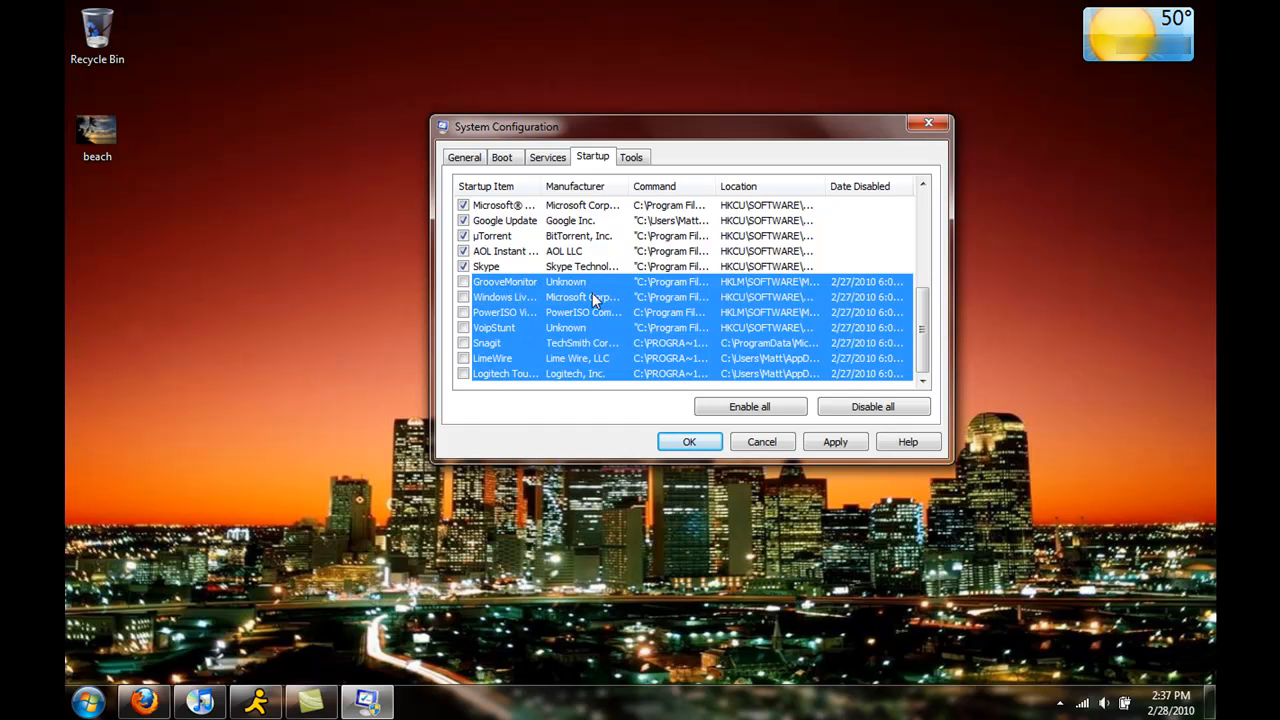
scroll(down, 3)
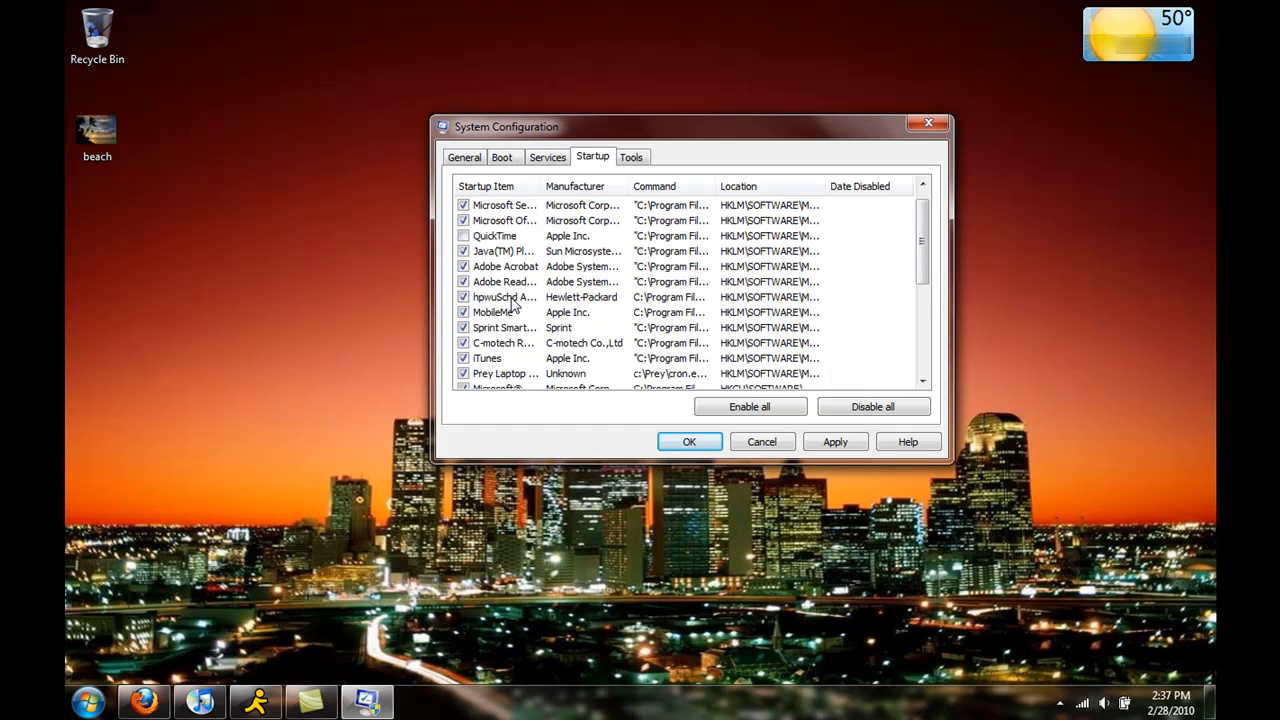
click(463, 235)
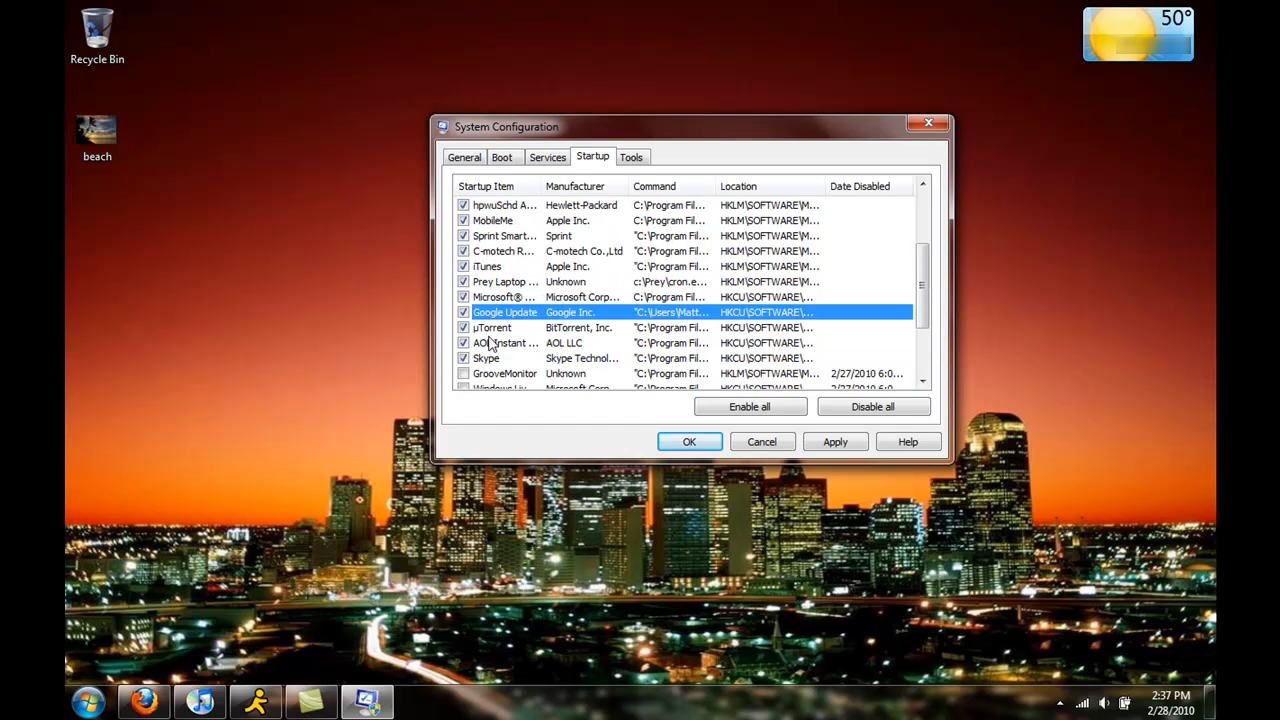
scroll(down, 3)
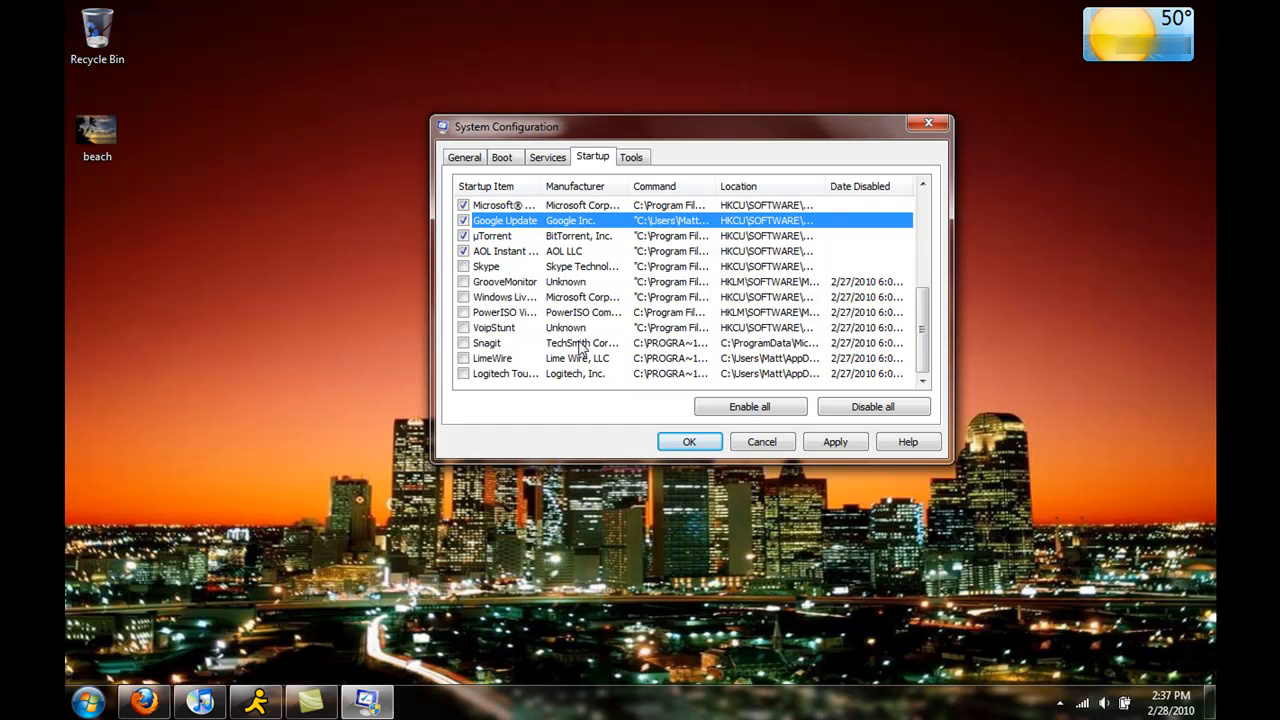
scroll(up, 3)
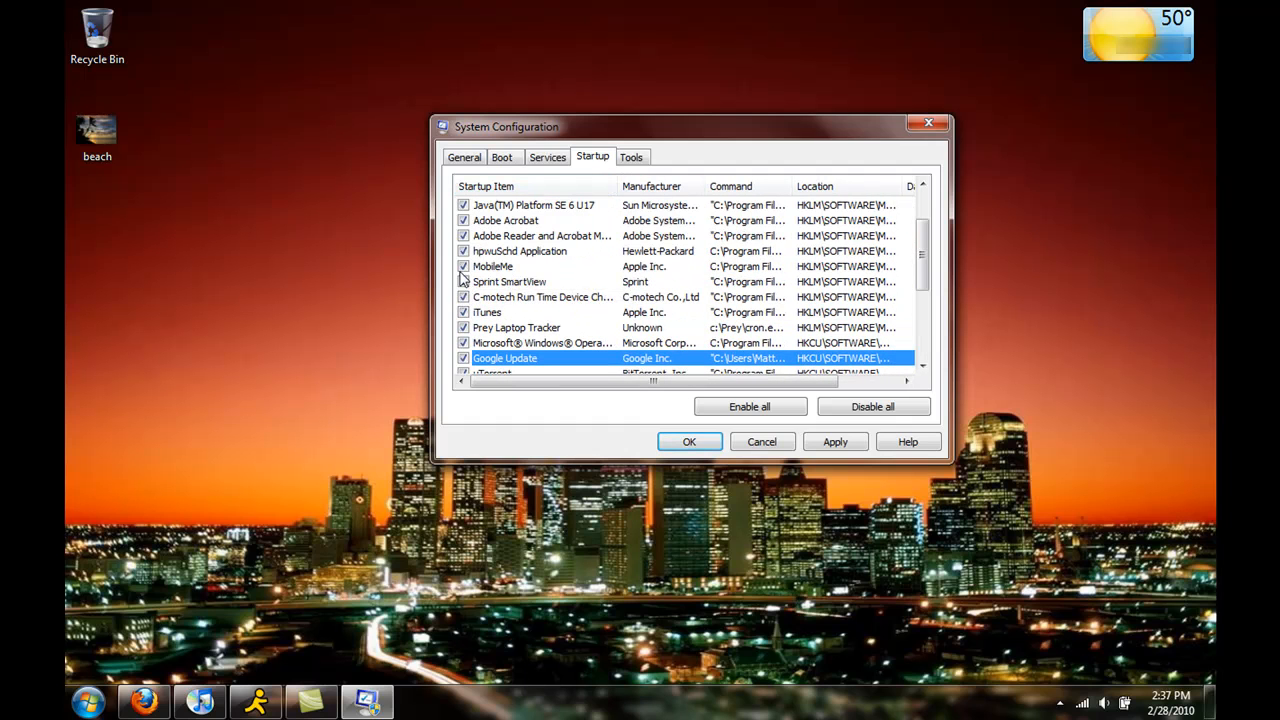
Uncheck MobileMe, apply the startup changes, and close System Configuration.
click(463, 266)
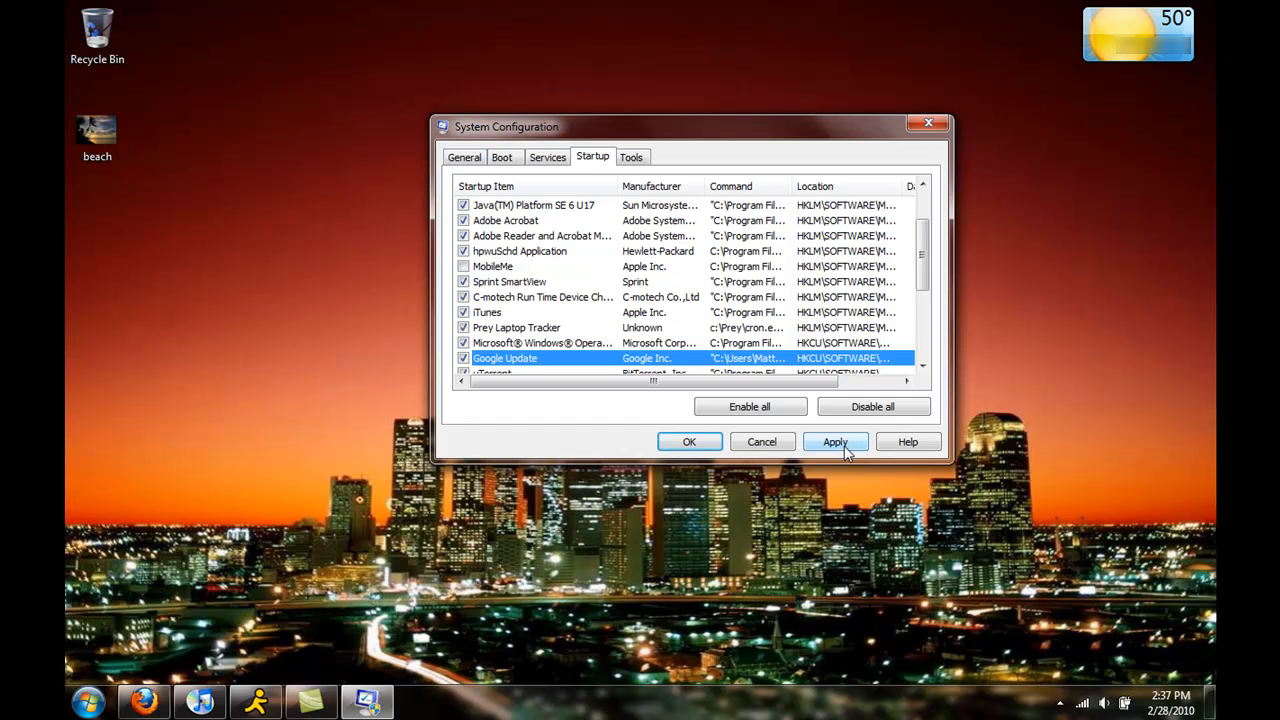
click(835, 441)
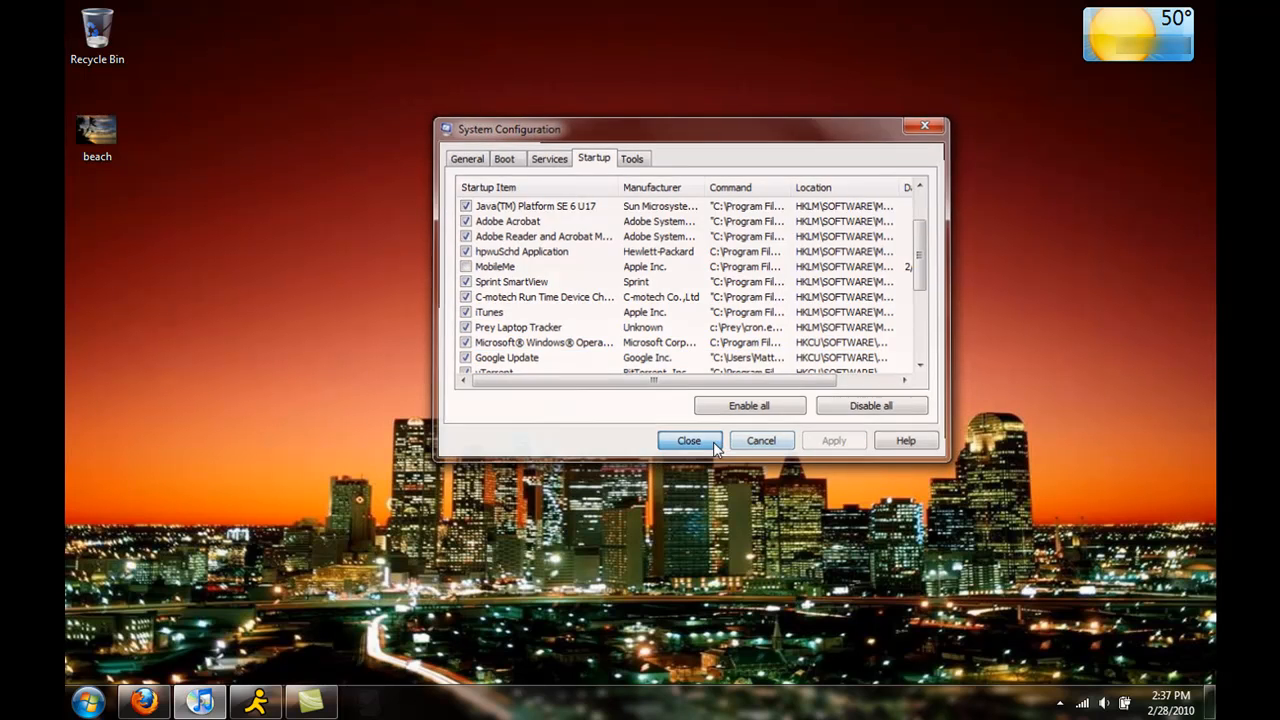
click(688, 440)
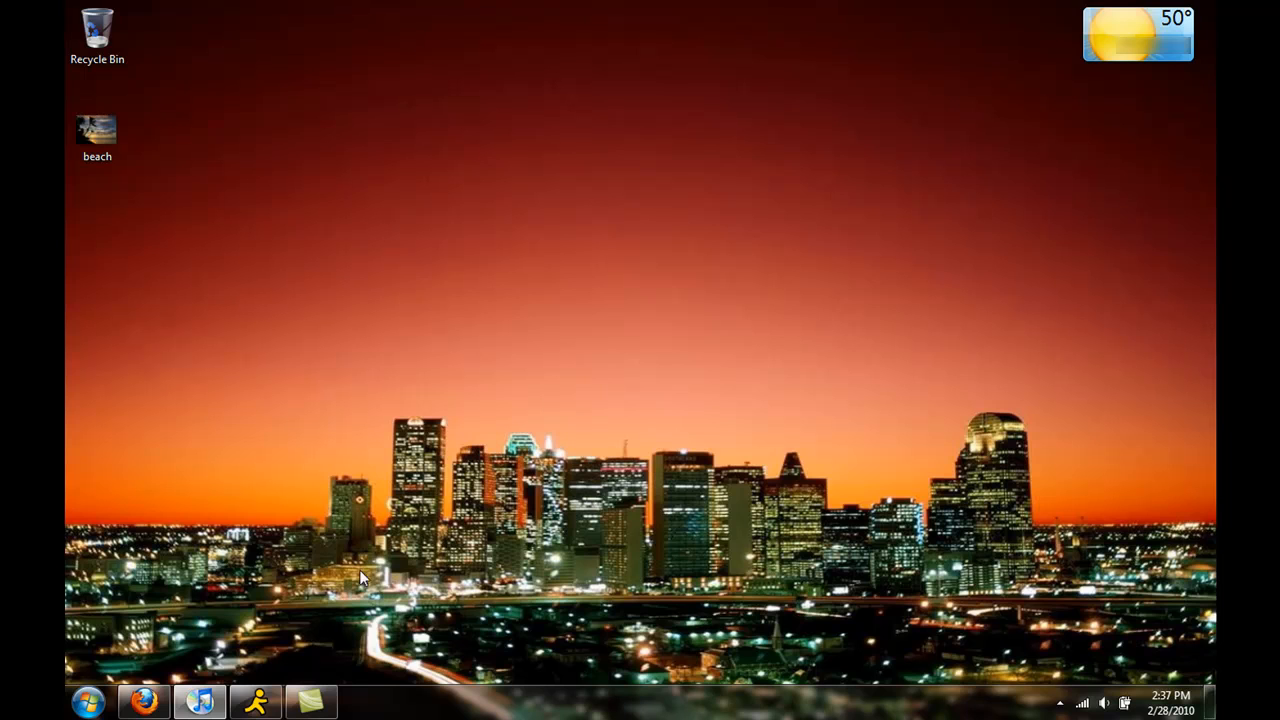
mouse_move(1122, 276)
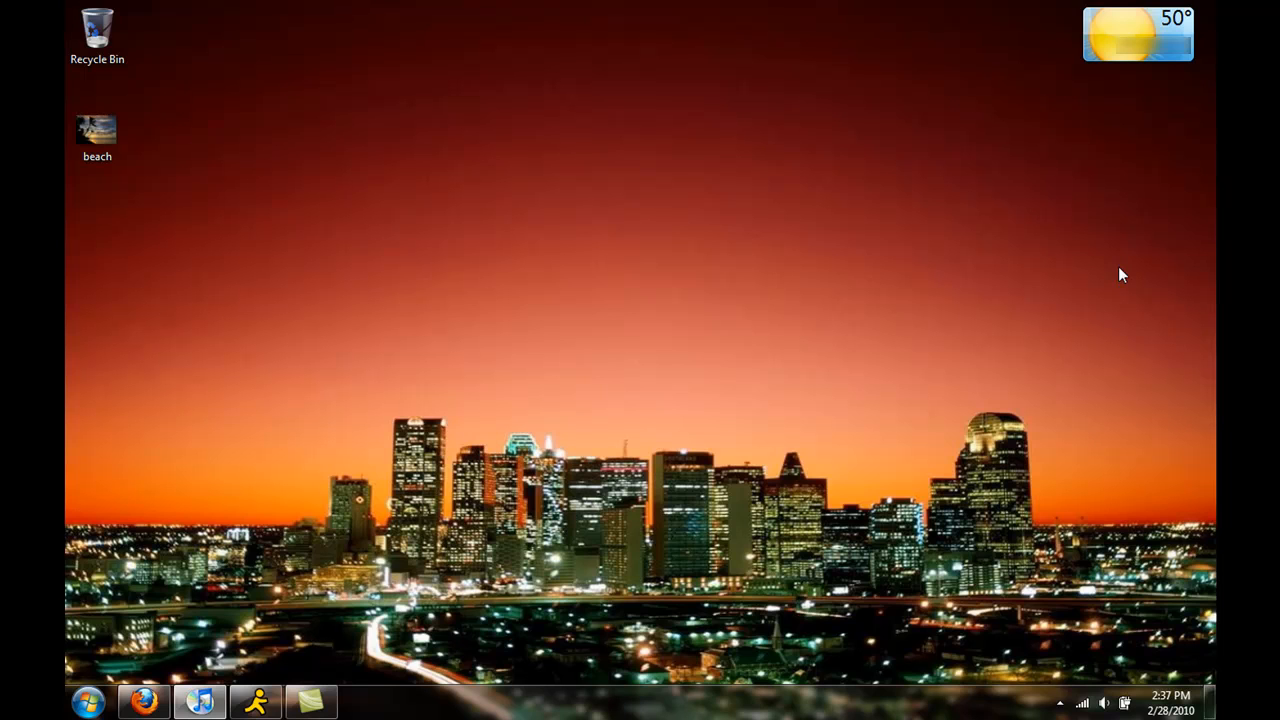
Quit Skype from the notification area tray and confirm the Quit prompt.
click(88, 702)
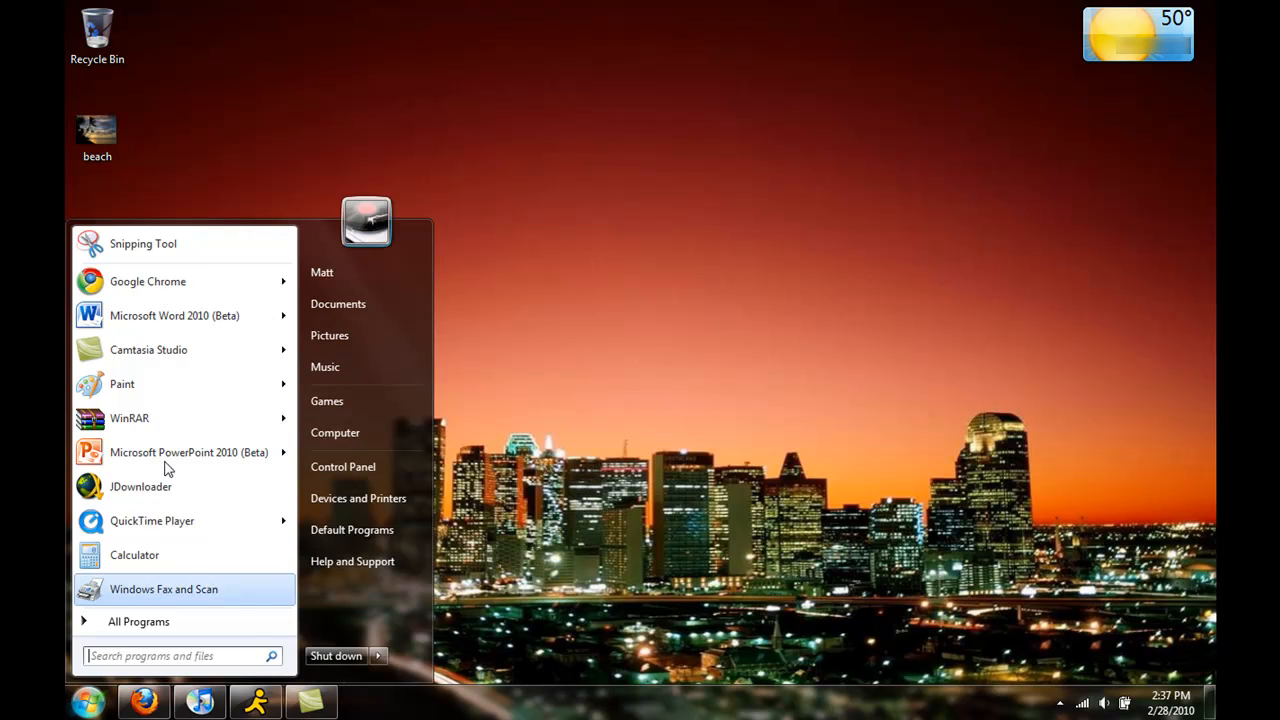
click(1059, 702)
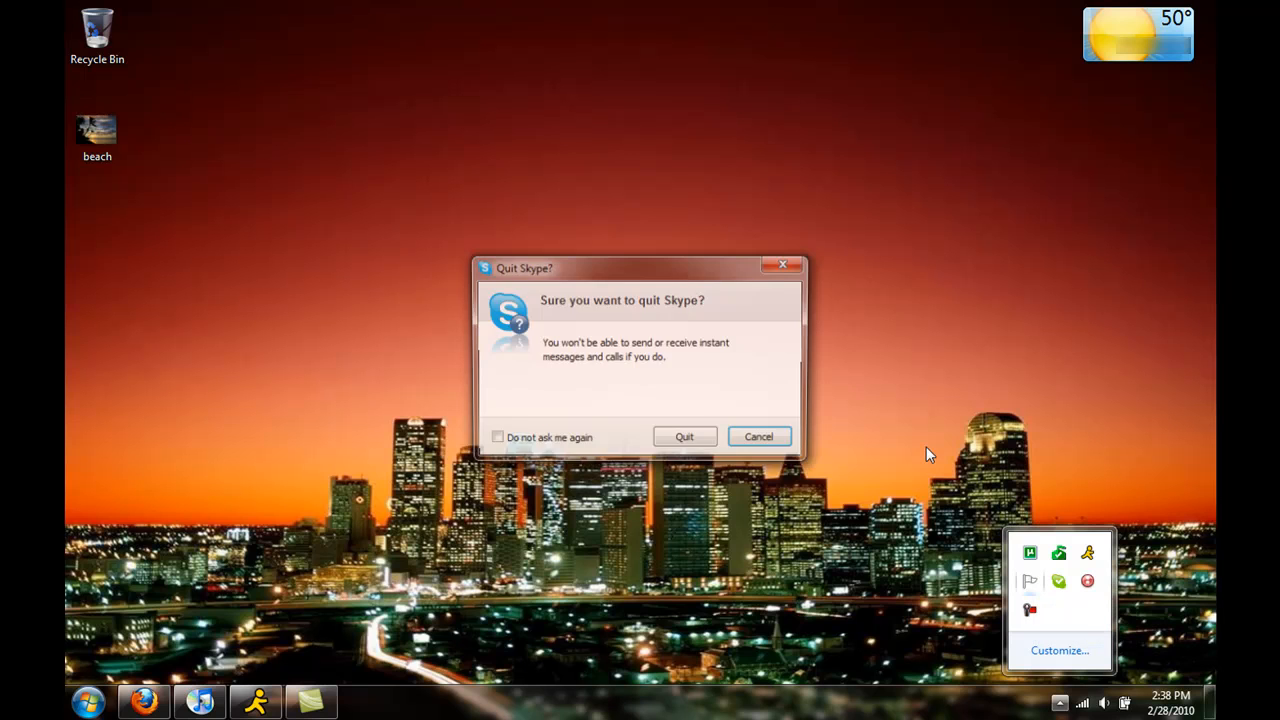
click(684, 436)
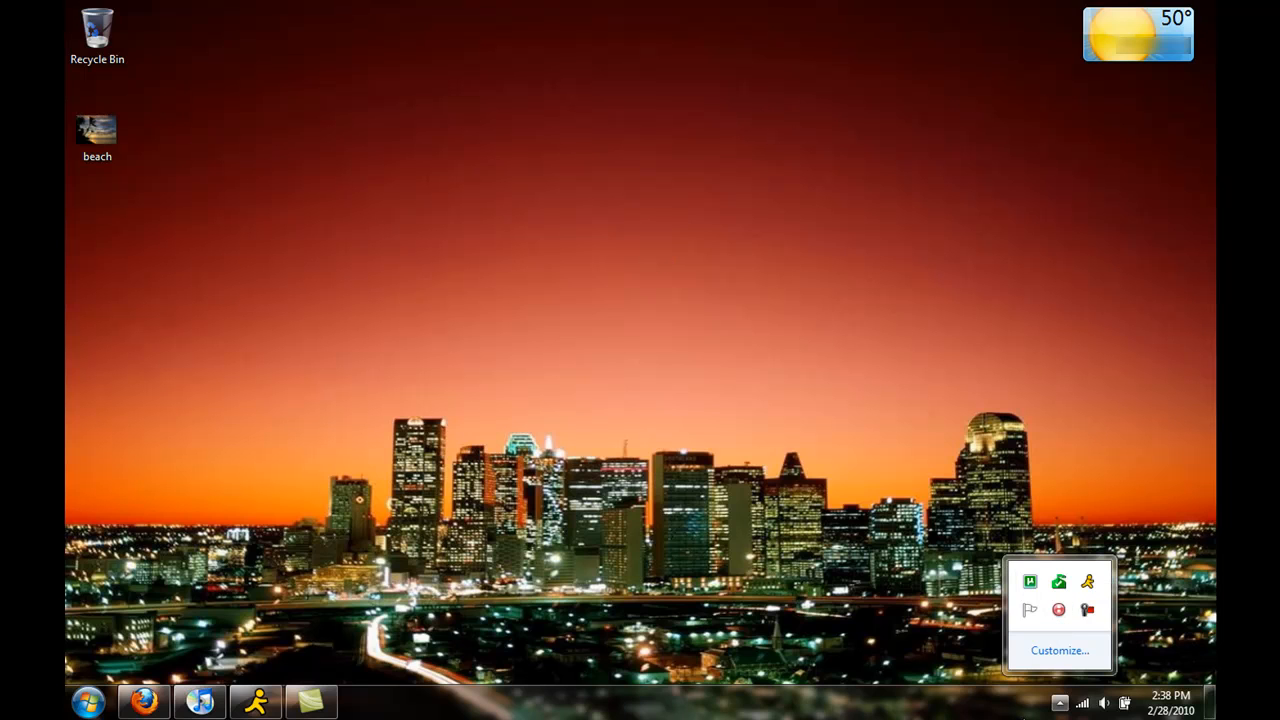
click(708, 590)
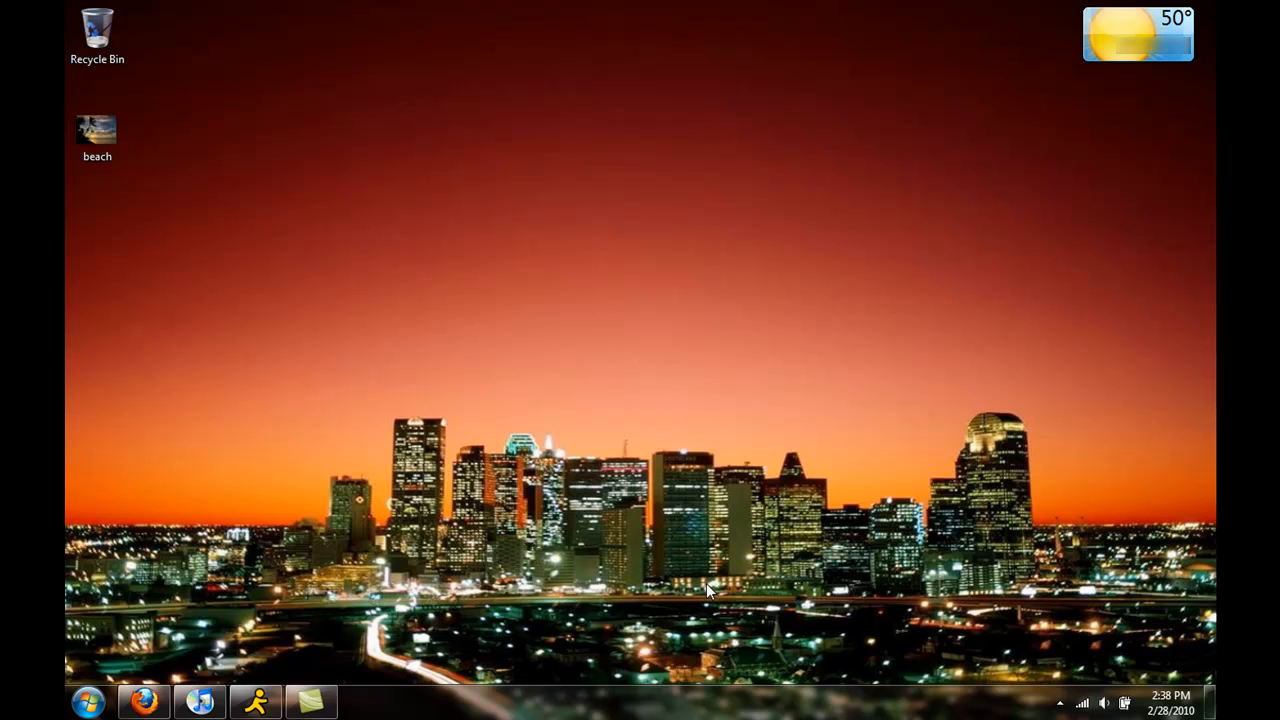